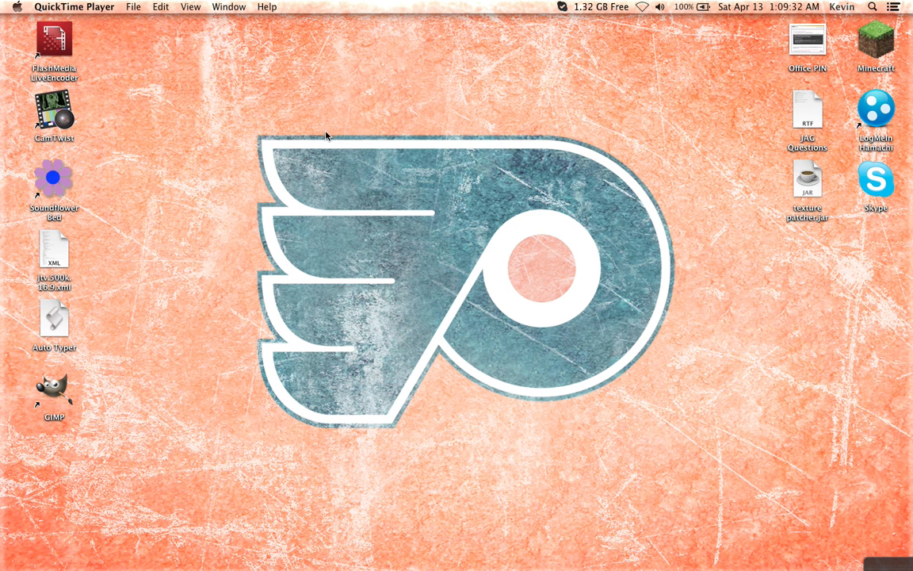
pyautogui.moveTo(372, 128)
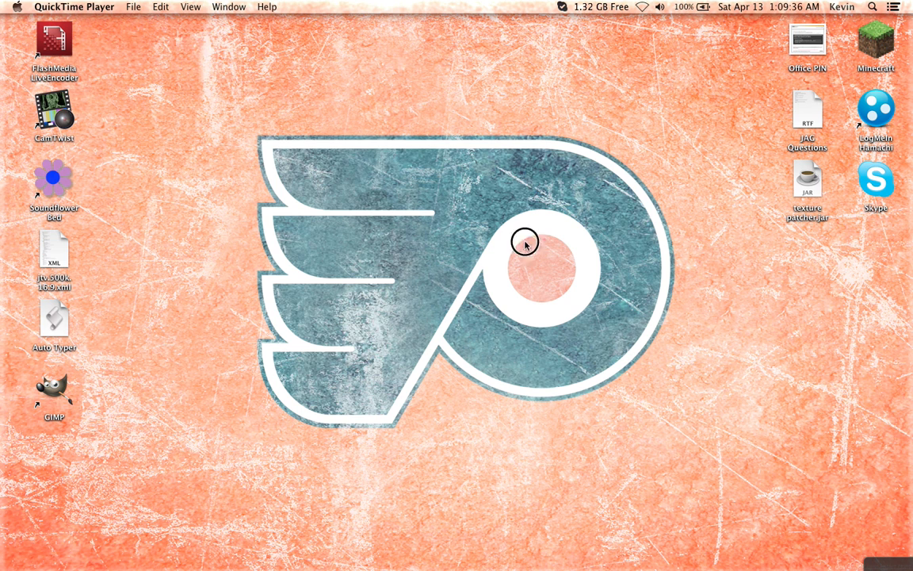
pyautogui.moveTo(891, 504)
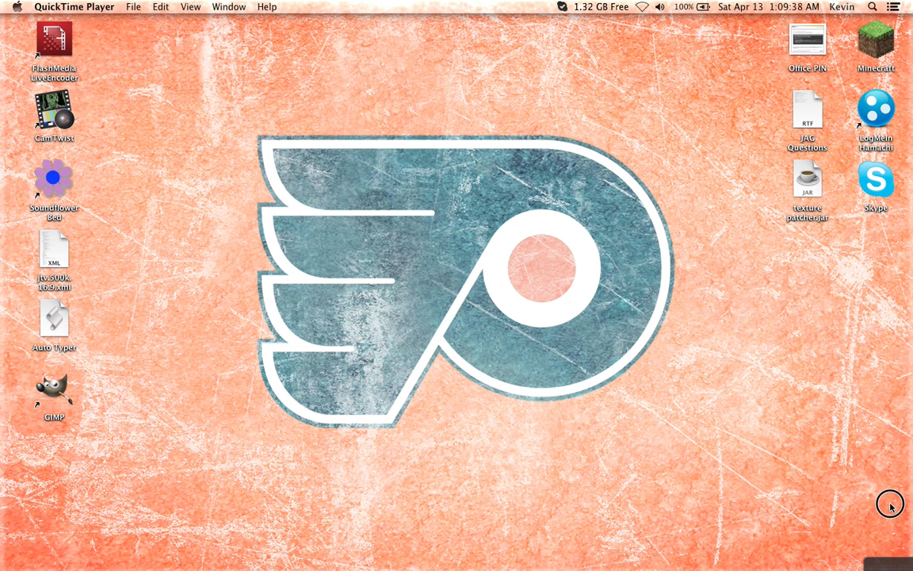
pyautogui.moveTo(384, 305)
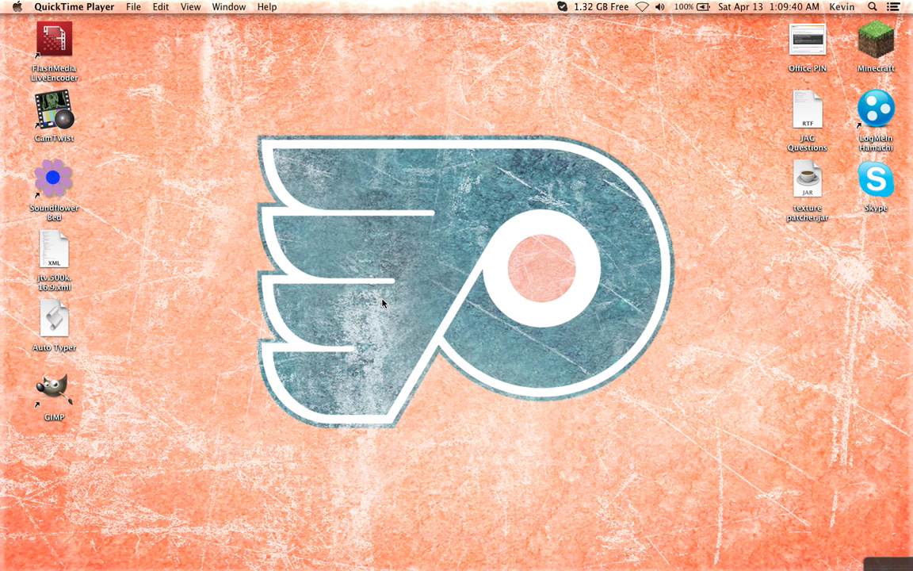
pyautogui.moveTo(228, 267)
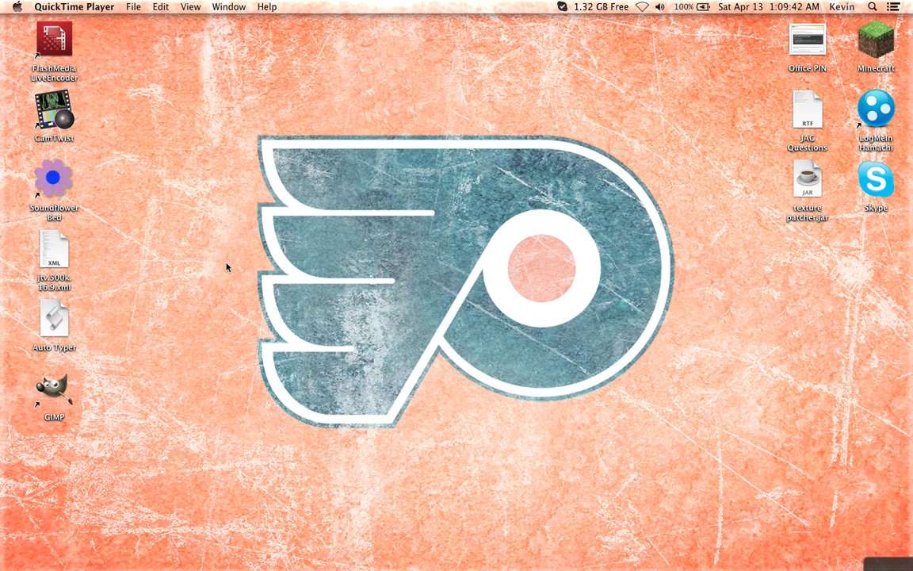
pyautogui.moveTo(358, 276)
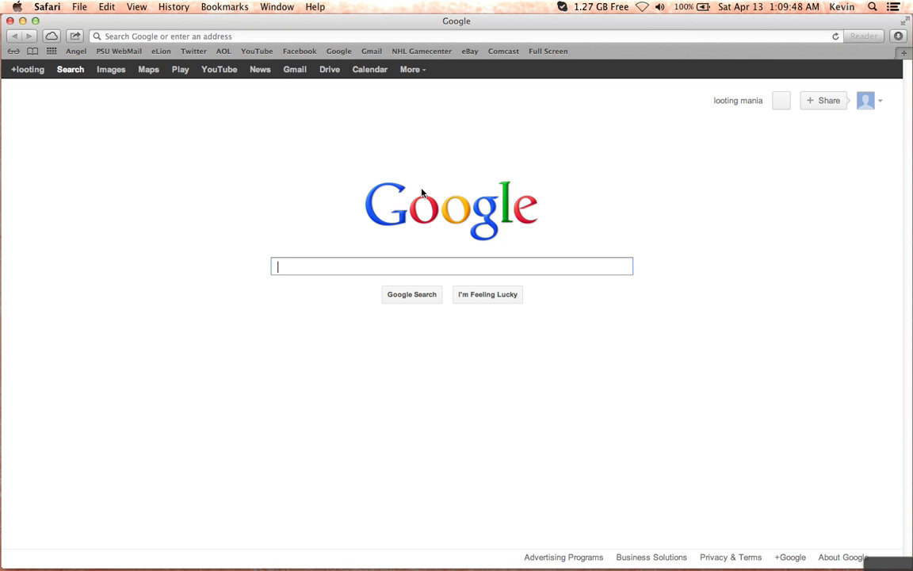
# Search Google for 'auto typer script for mac'
pyautogui.write('auto typer script for mac')
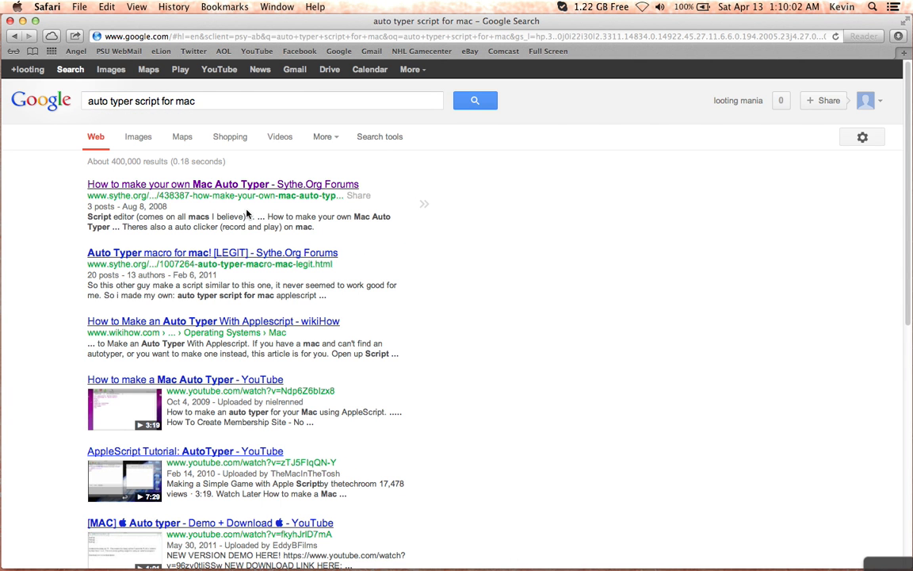
pyautogui.moveTo(114, 196)
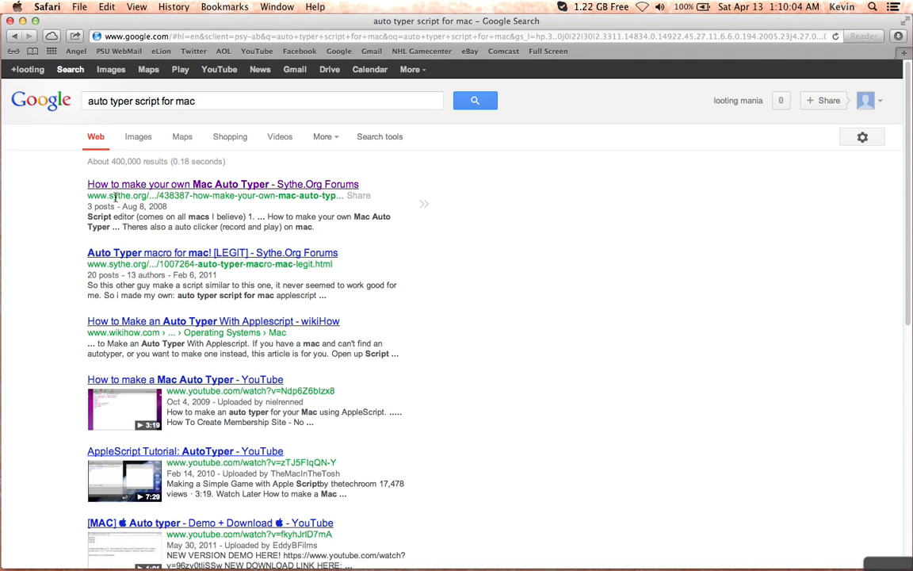
# Open the Sythe 'How to make your own Mac Auto Typer' thread and scroll to its script code
pyautogui.click(221, 184)
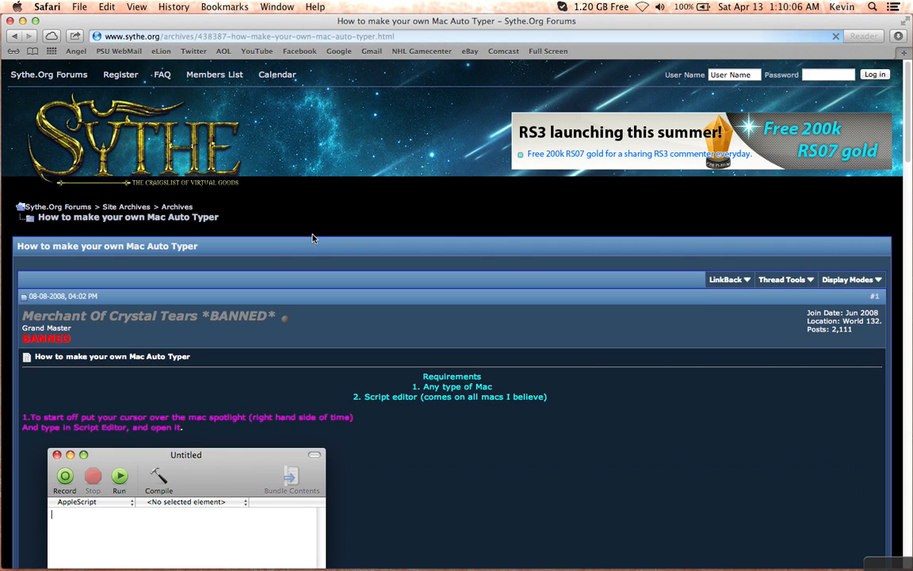
pyautogui.scroll(-3)
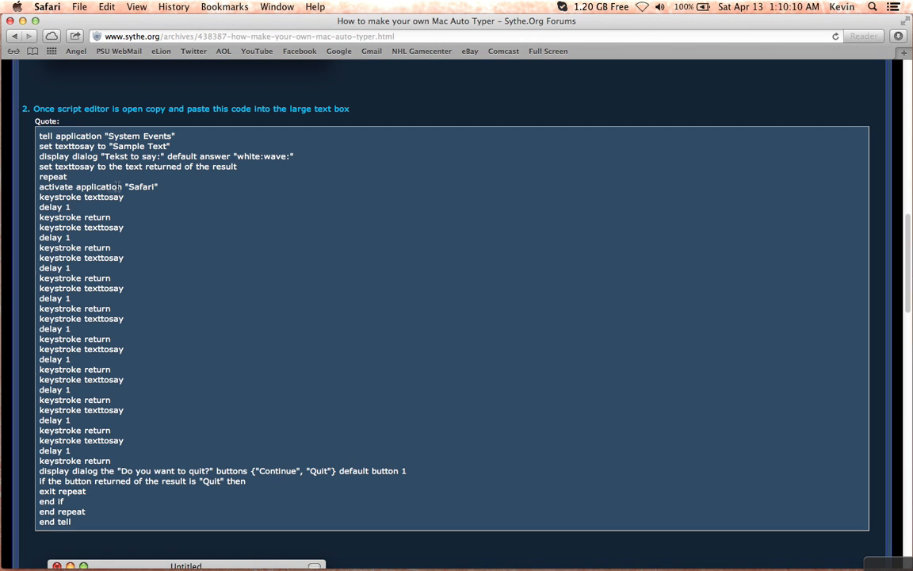
pyautogui.moveTo(345, 166)
pyautogui.write('apple')
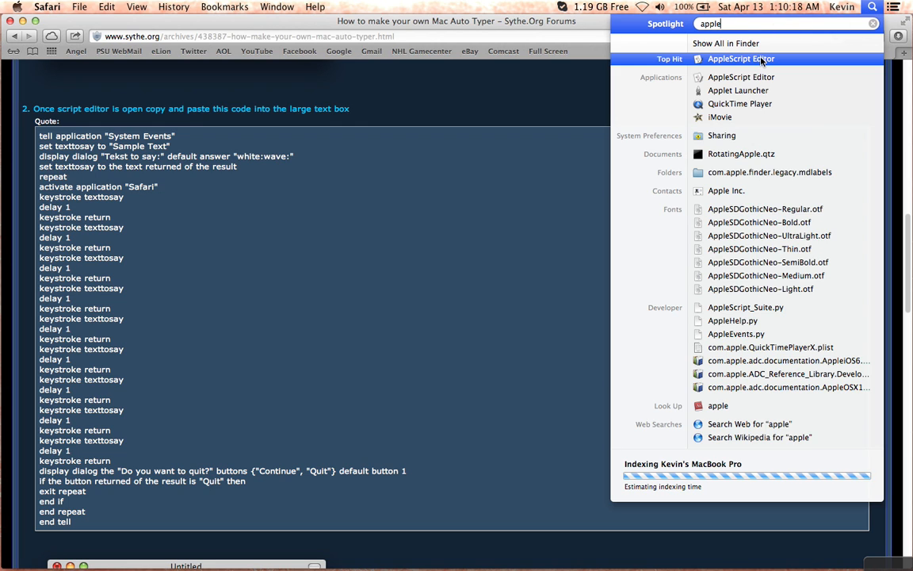
pyautogui.moveTo(531, 86)
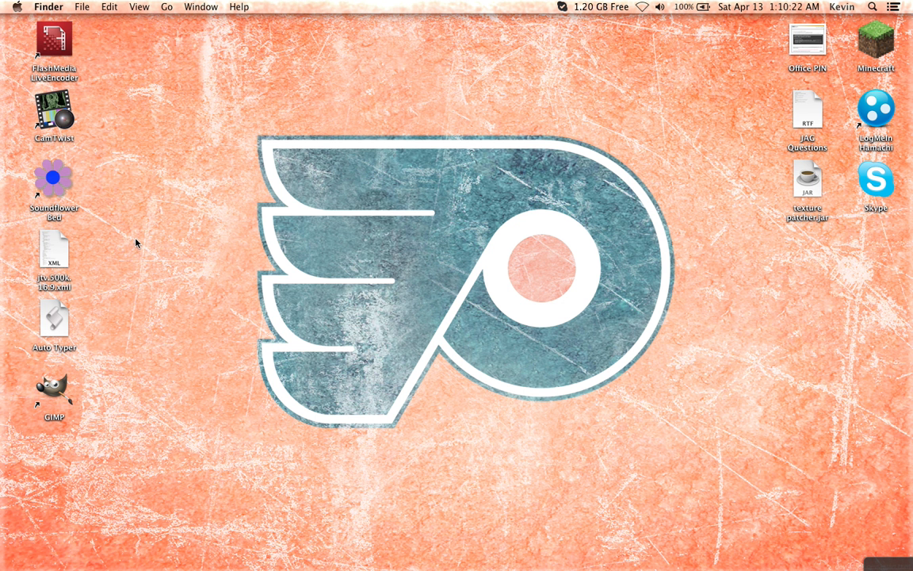
# Open the Auto Typer script file from the desktop for editing
pyautogui.doubleClick(54, 318)
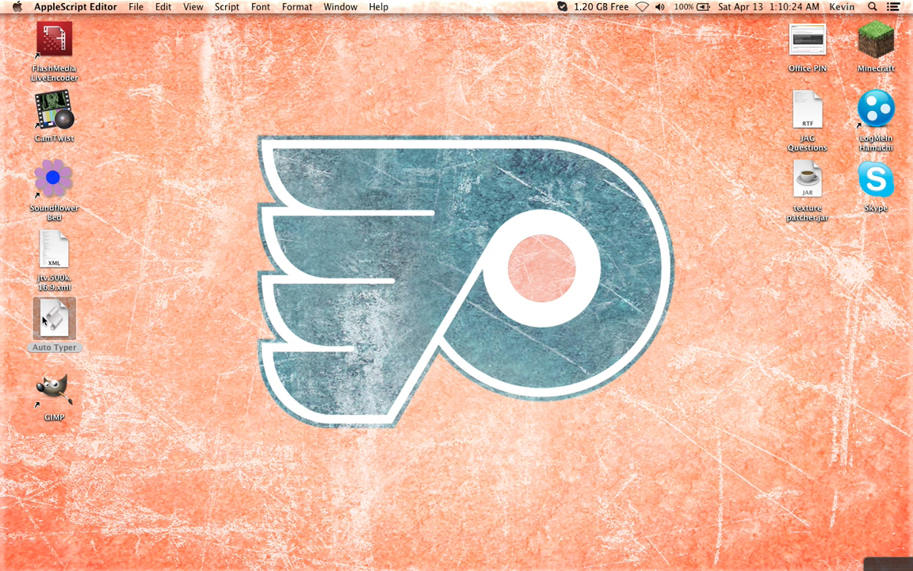
pyautogui.moveTo(236, 285)
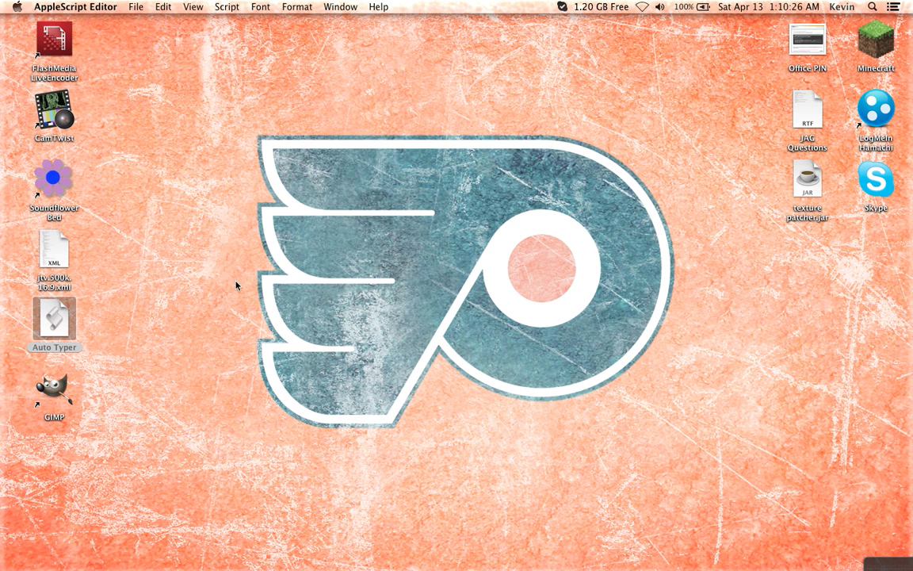
pyautogui.doubleClick(54, 324)
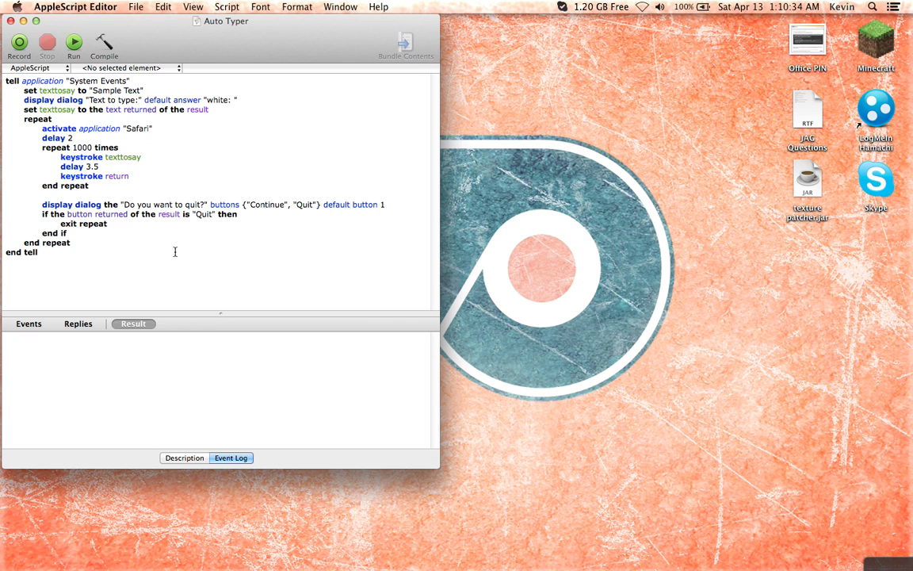
pyautogui.moveTo(76, 260)
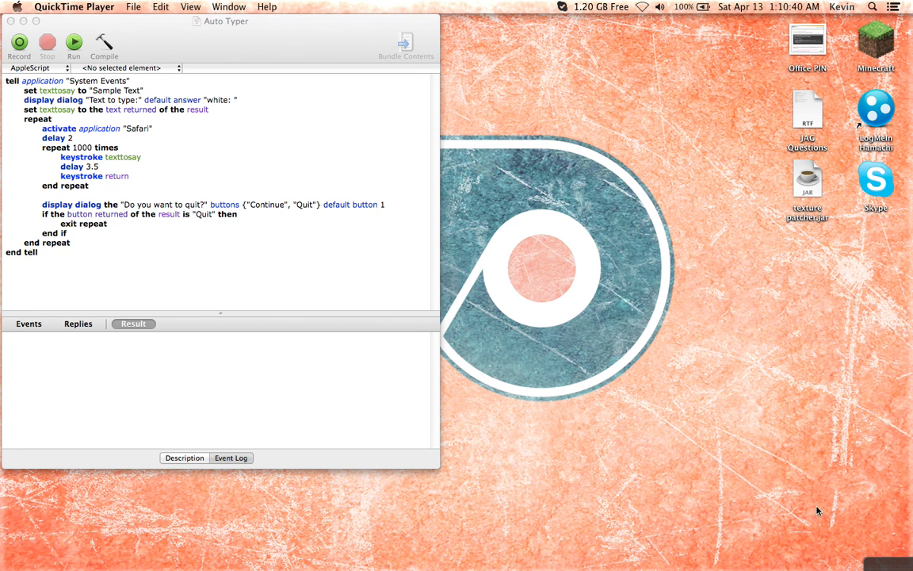
pyautogui.moveTo(339, 545)
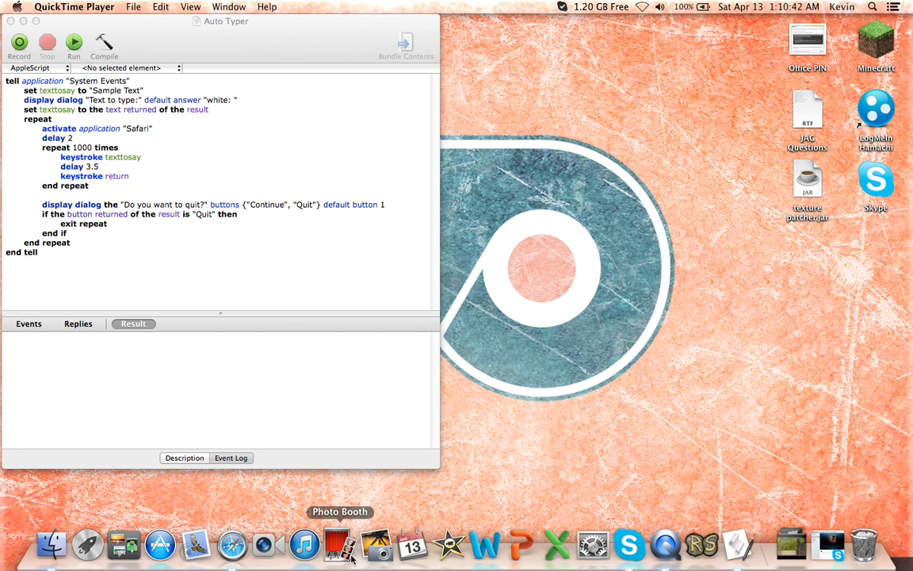
# Return to the Sythe auto typer guide in the browser and scroll to its AppleScript code
pyautogui.click(174, 7)
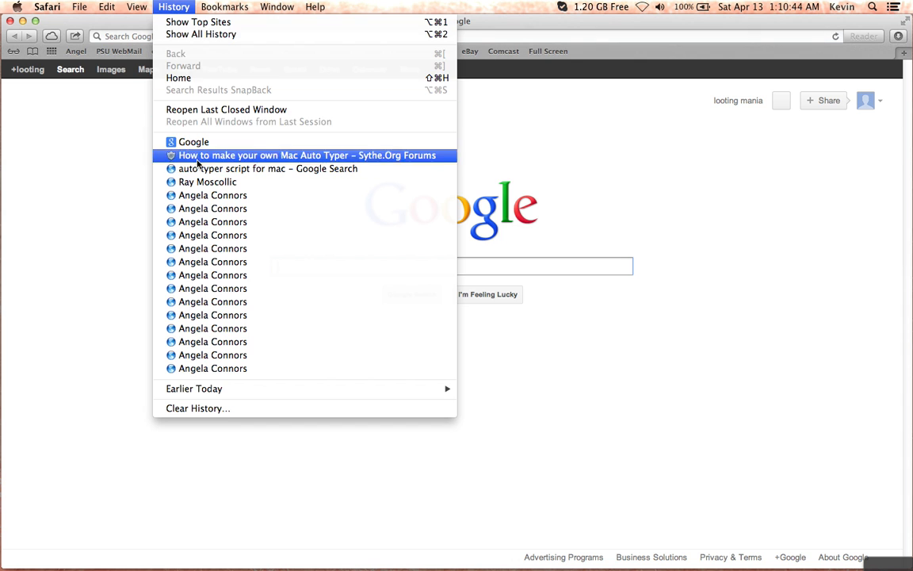
pyautogui.click(308, 155)
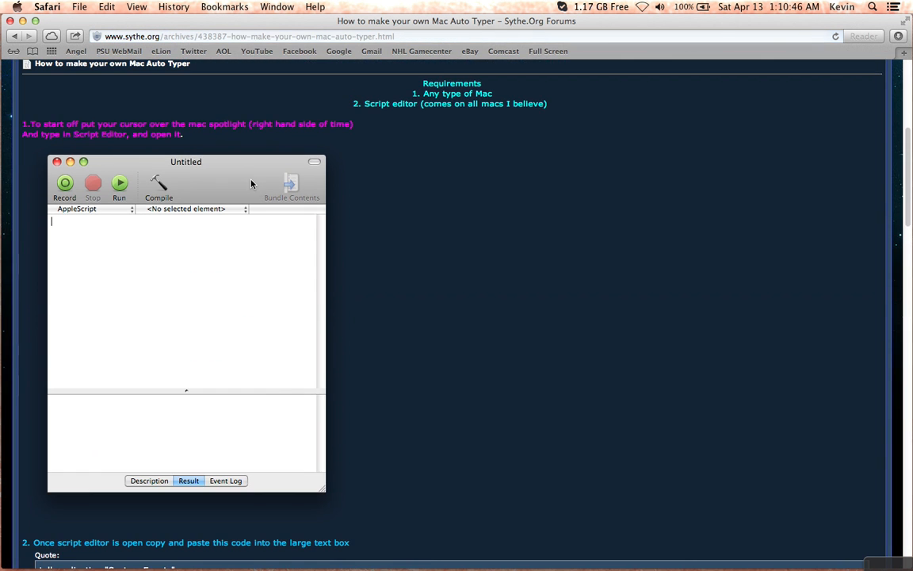
pyautogui.scroll(-3)
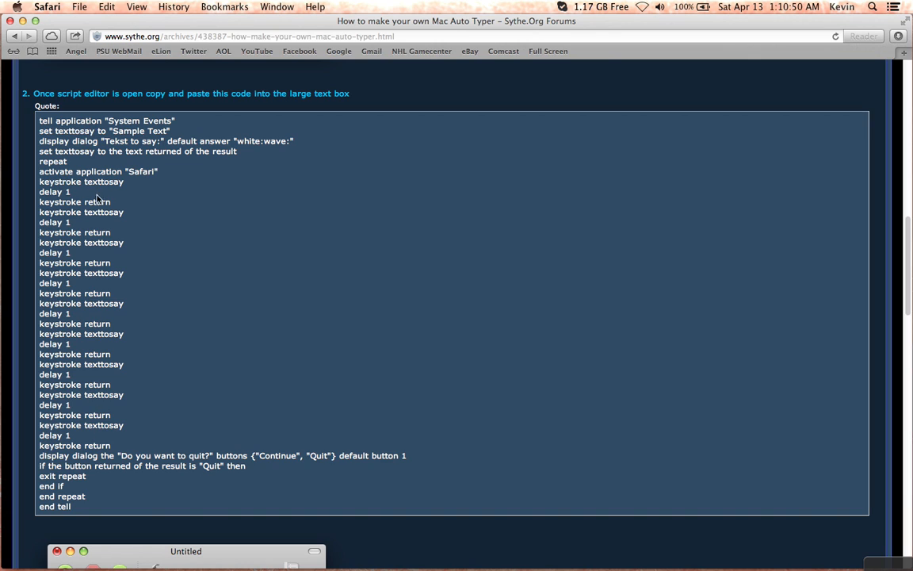
pyautogui.moveTo(124, 409)
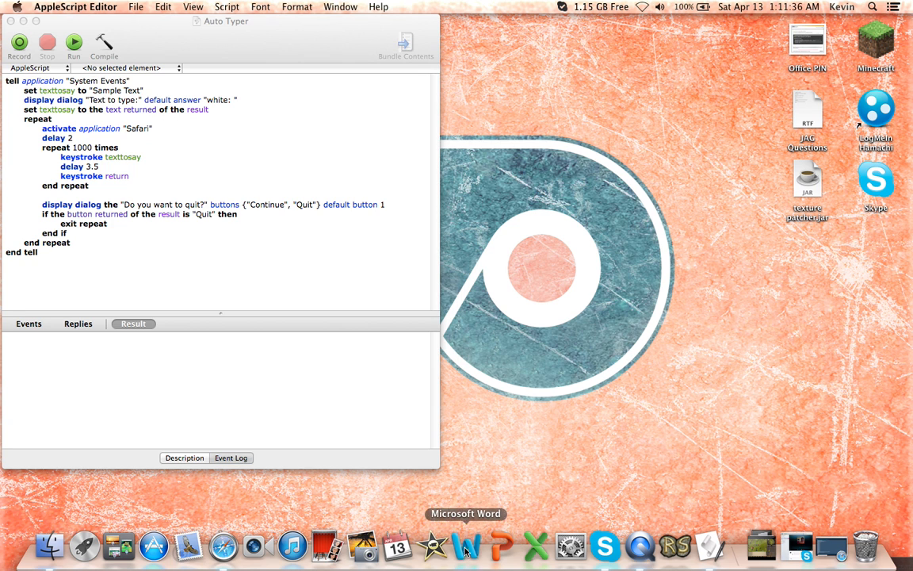
# Launch Microsoft Word from the Dock, then start the Auto Typer script
pyautogui.click(467, 545)
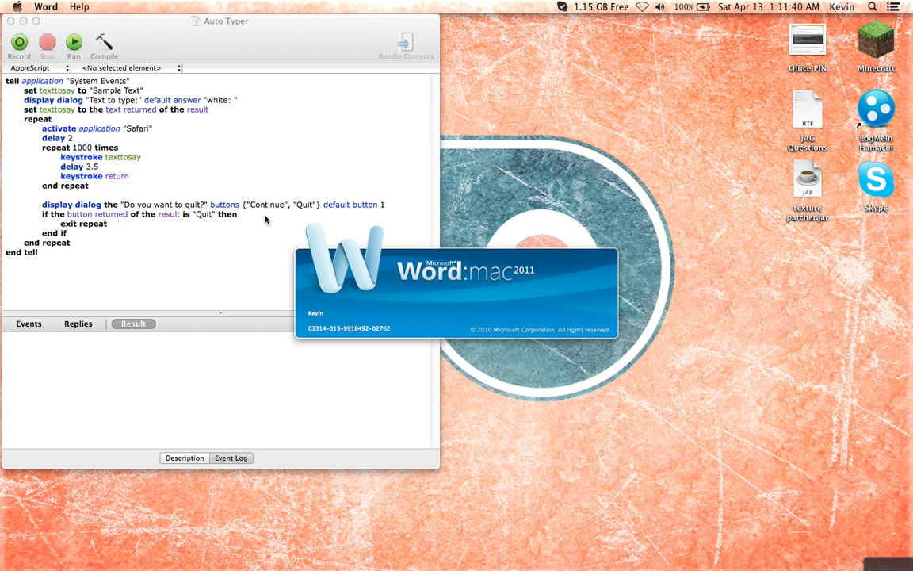
pyautogui.moveTo(254, 215)
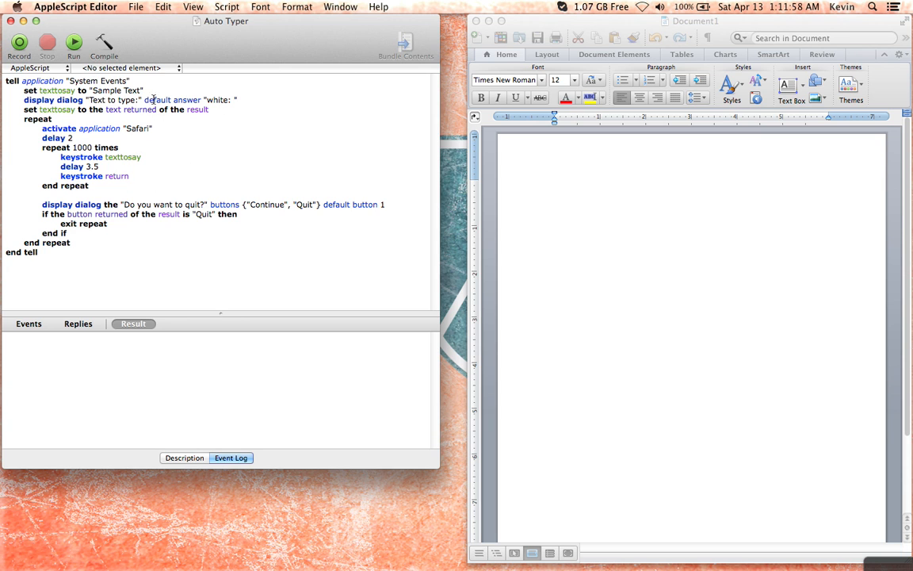
pyautogui.click(73, 42)
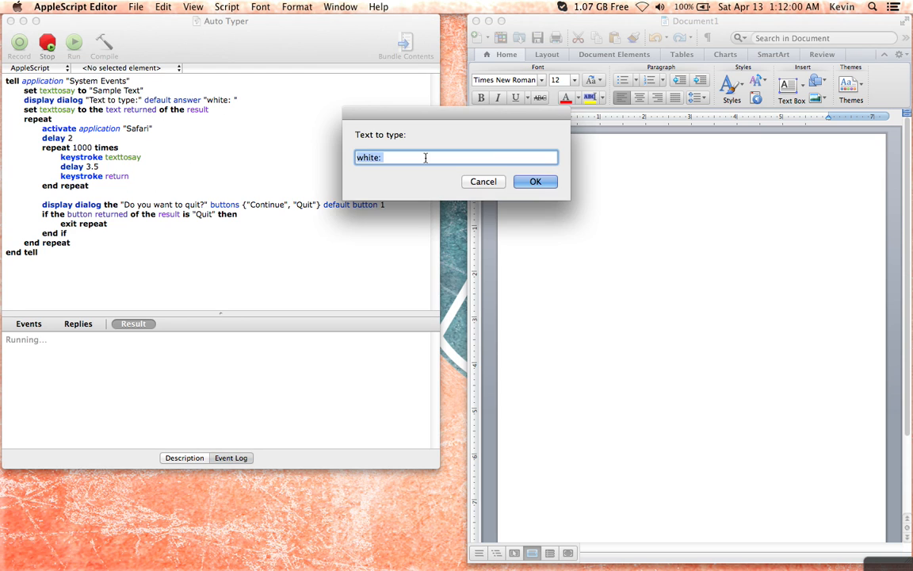
# Cancel the first prompt, rerun the script and answer its text prompt with 'Hey Whats Up'
pyautogui.click(484, 181)
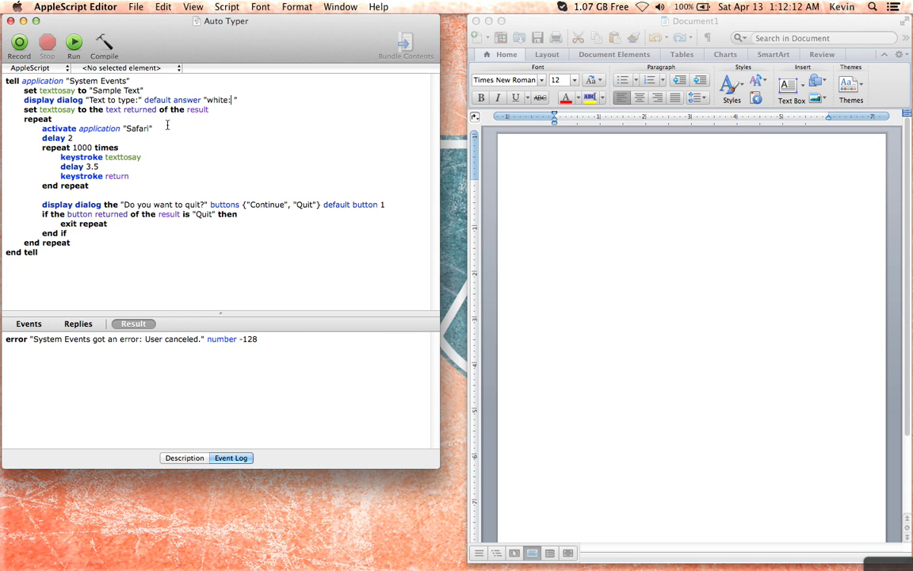
pyautogui.click(73, 41)
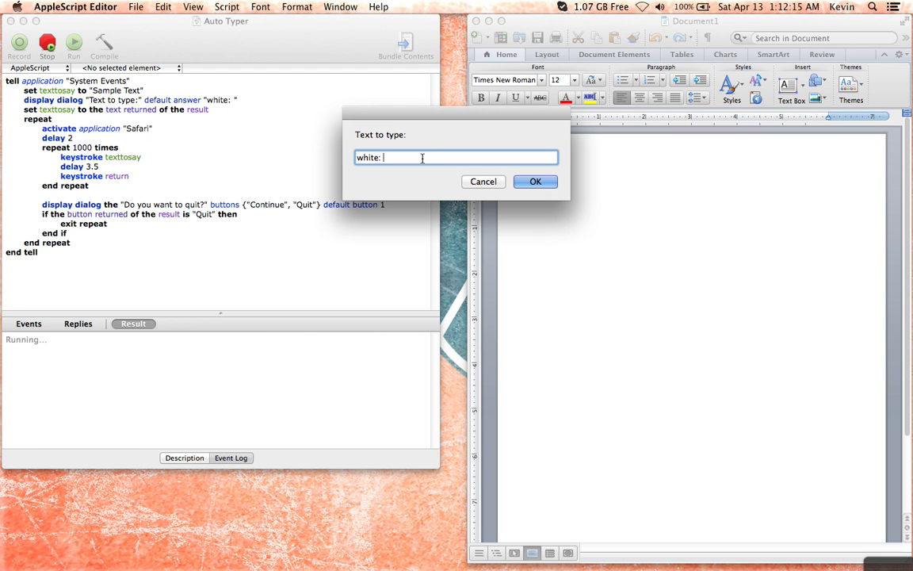
pyautogui.write('eh')
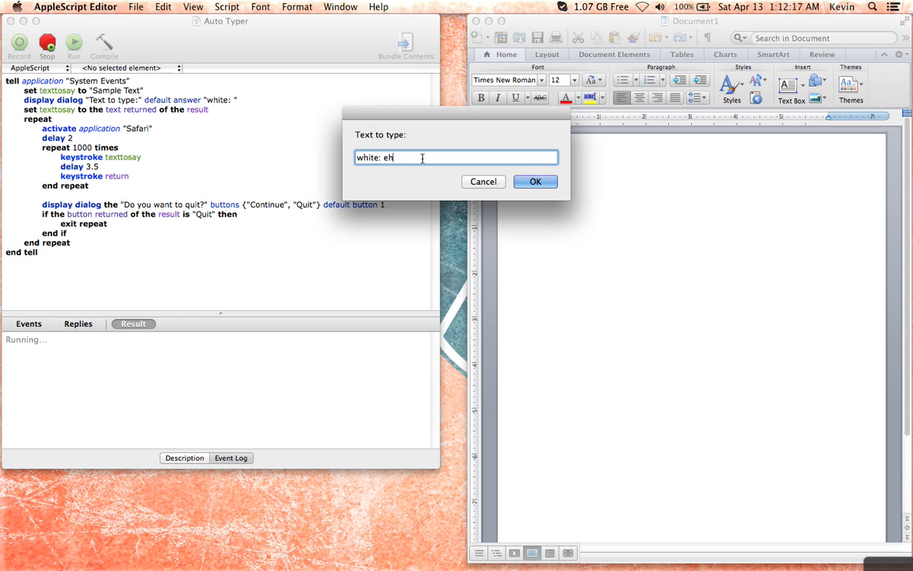
pyautogui.write('Hey Whats')
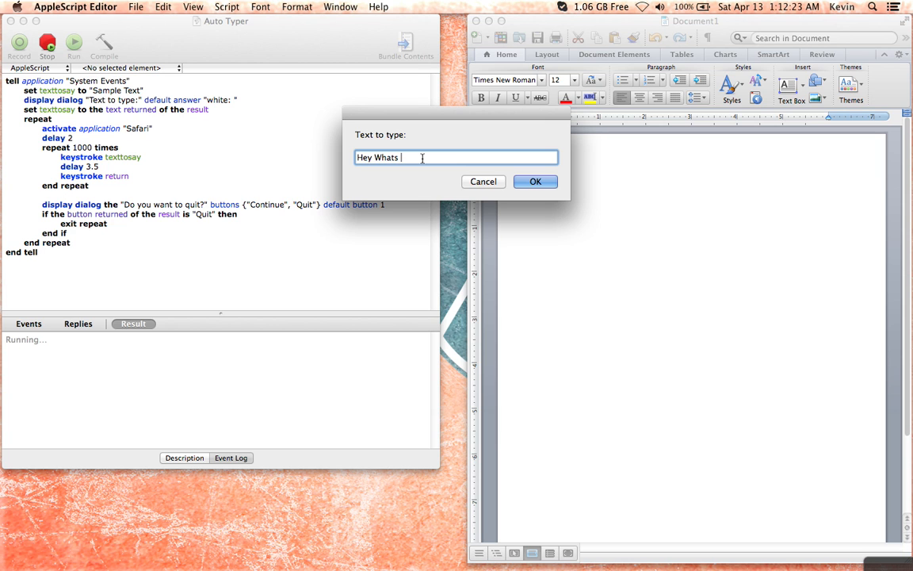
pyautogui.click(536, 180)
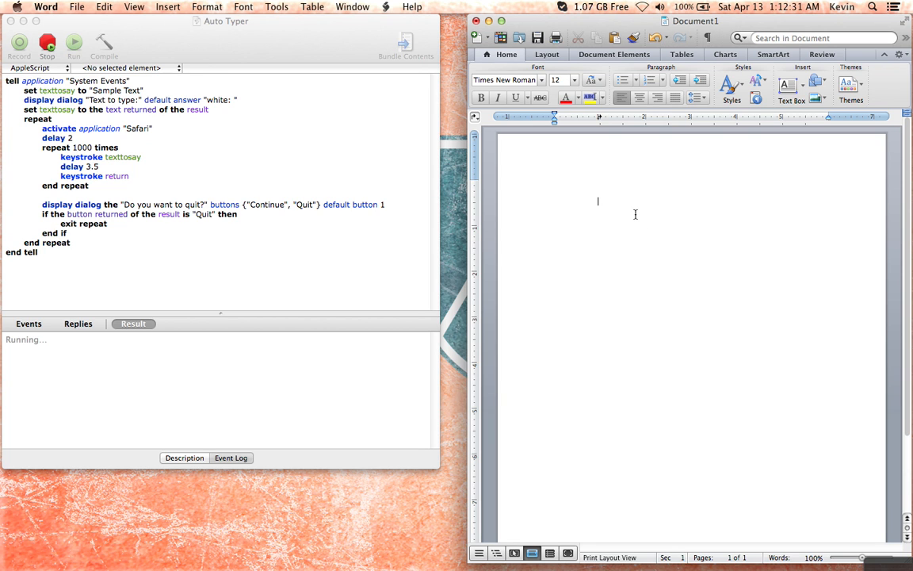
# Let the script type repeated 'Hey Whats Up' lines into the Word document
pyautogui.write('Hey Whats Up')
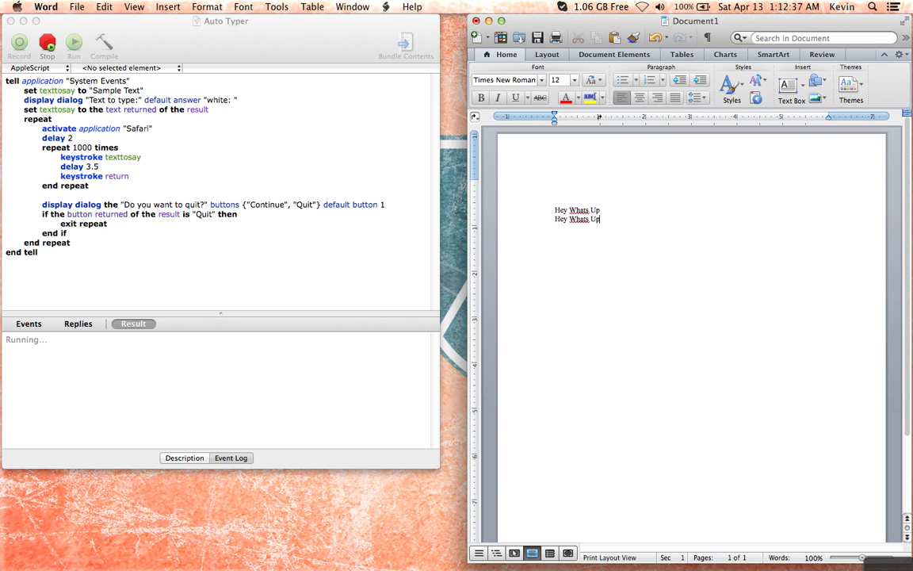
pyautogui.write('Hey Whats Up')
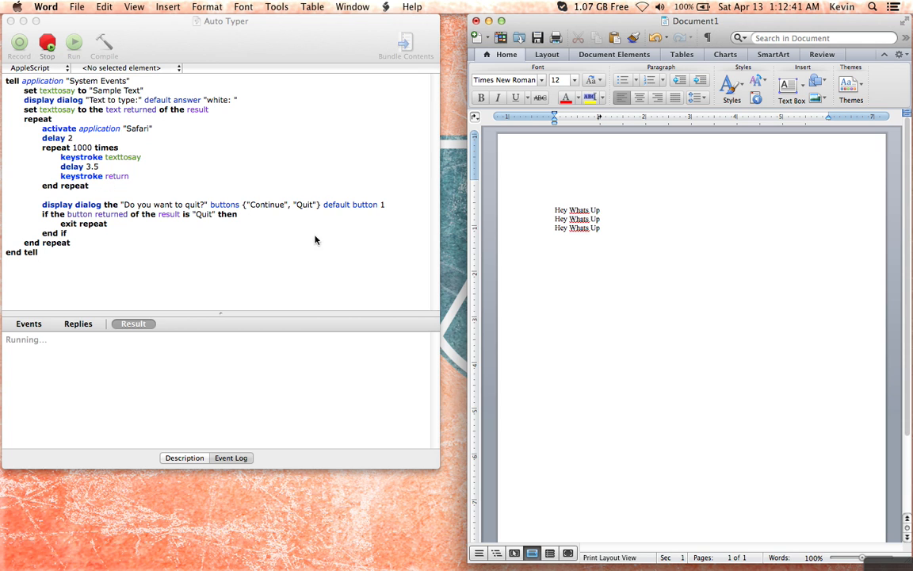
pyautogui.write('Hey Whats Up')
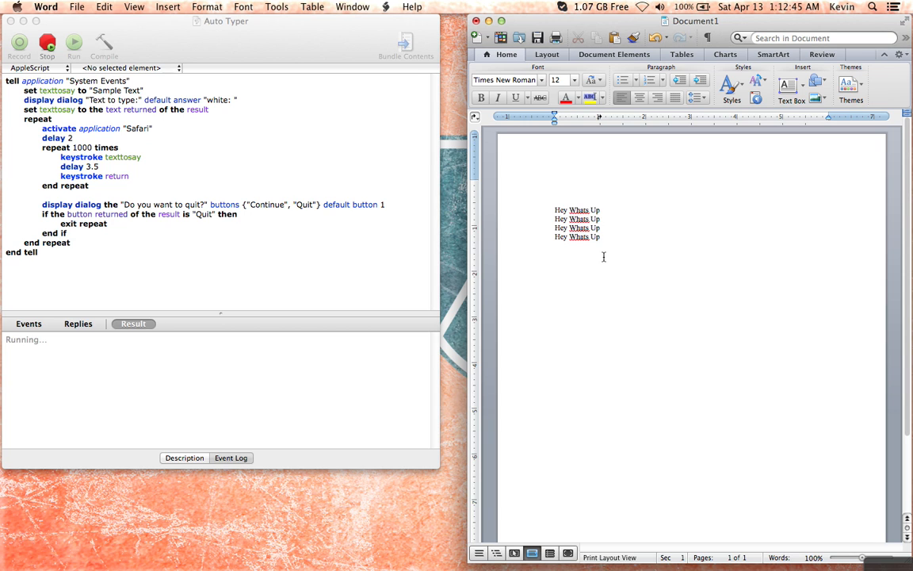
pyautogui.write('Hey Whats Up')
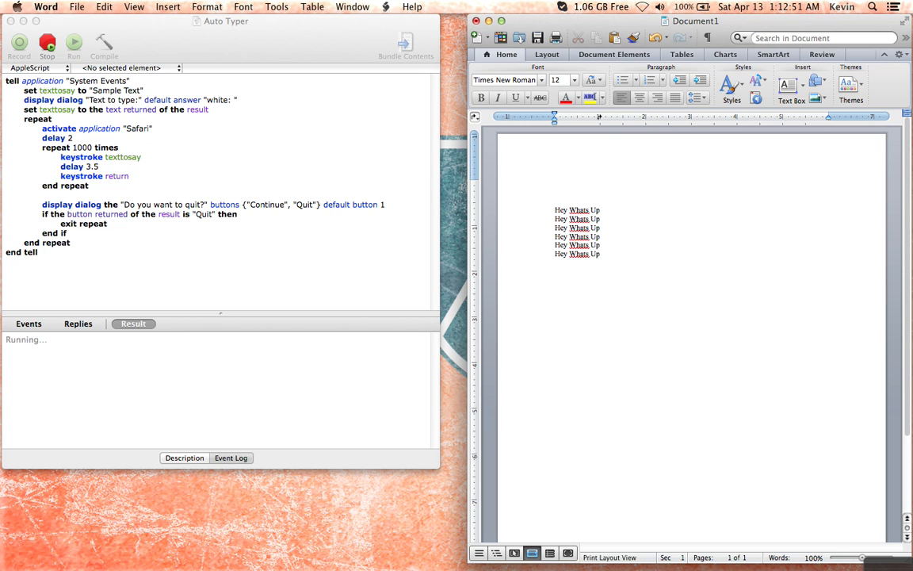
pyautogui.write('Hey Whats Up')
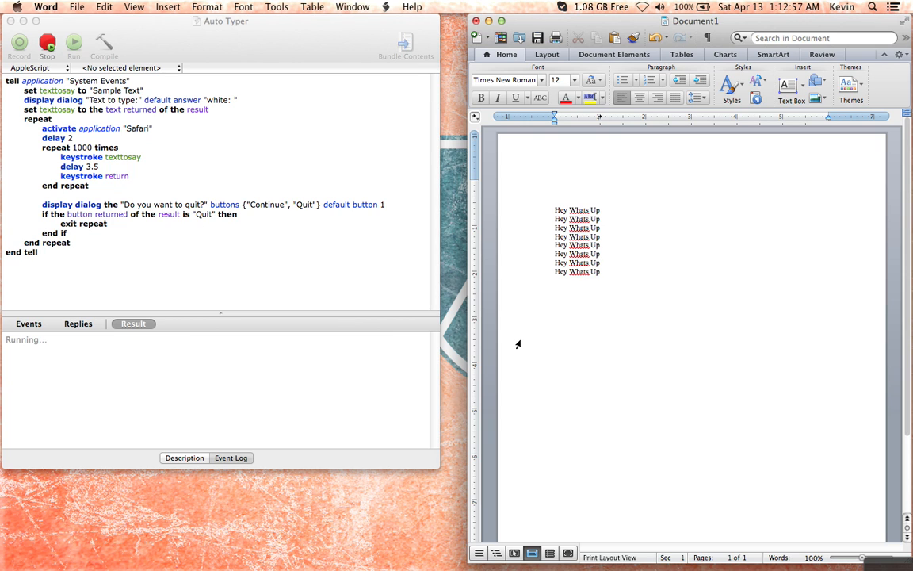
pyautogui.moveTo(645, 362)
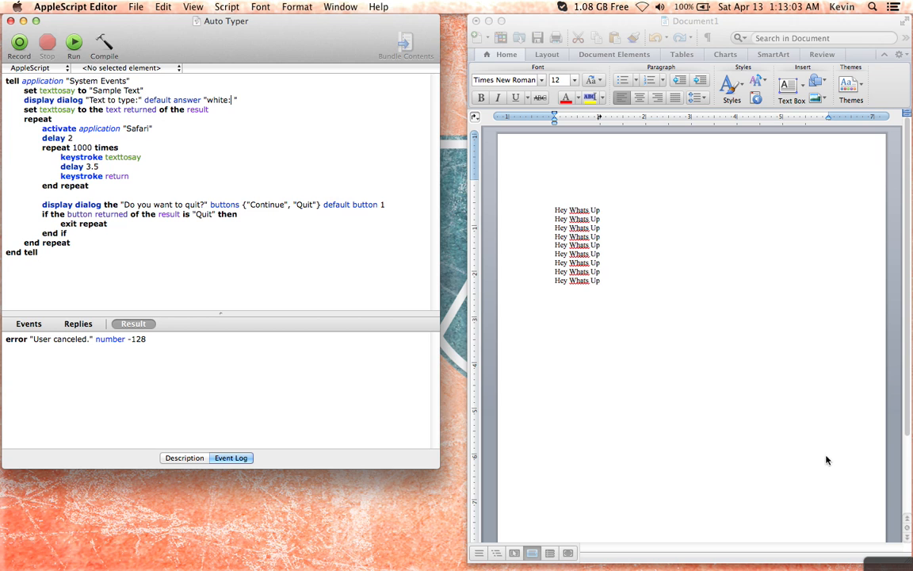
pyautogui.moveTo(262, 50)
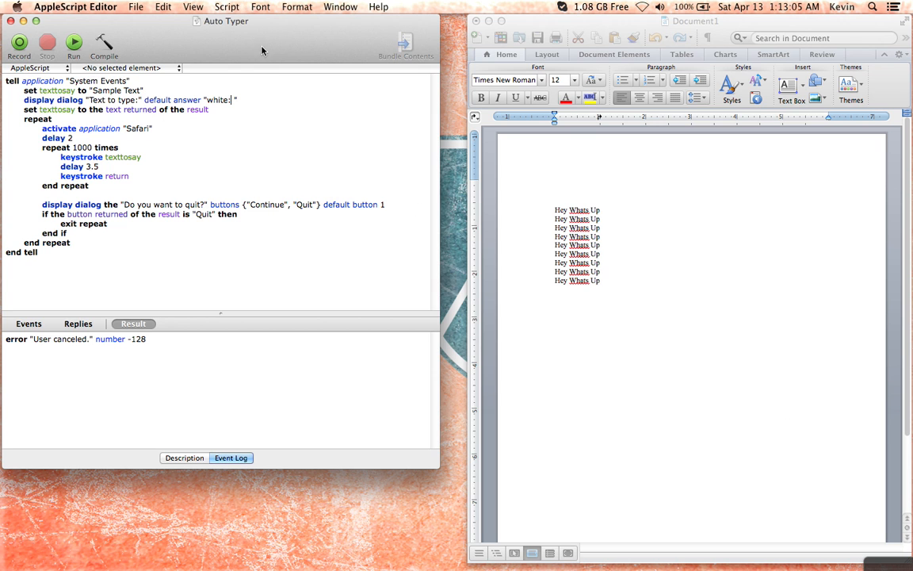
# Close the Auto Typer script window, leaving Word's eight-line document on the desktop
pyautogui.click(136, 7)
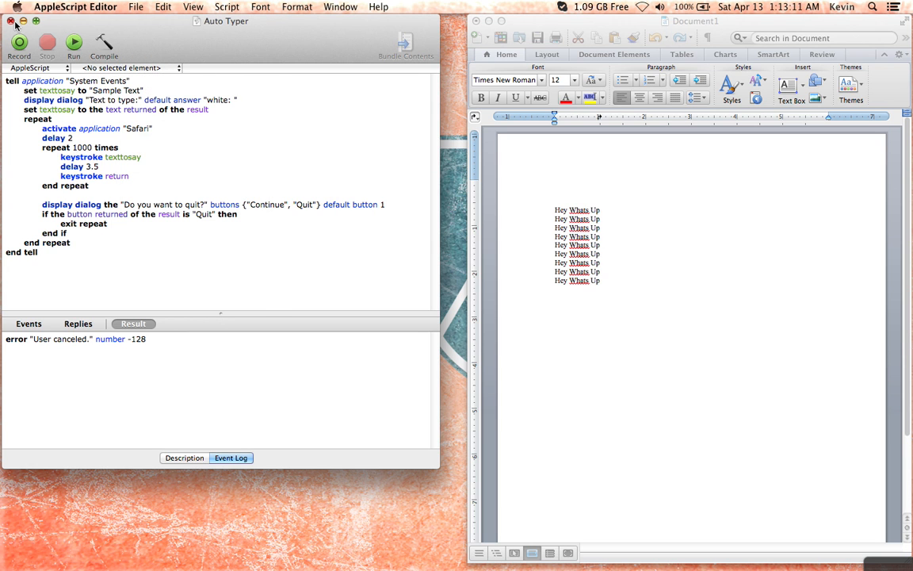
pyautogui.click(13, 21)
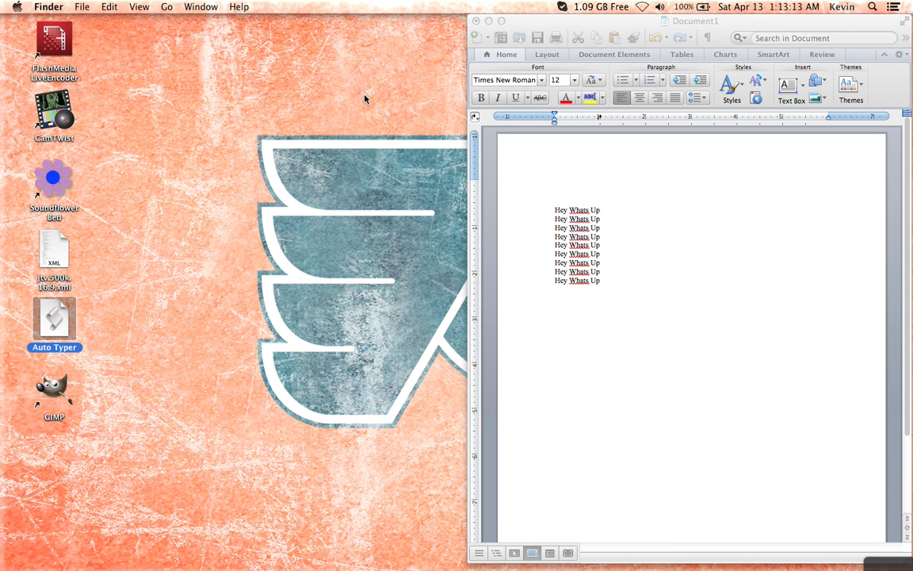